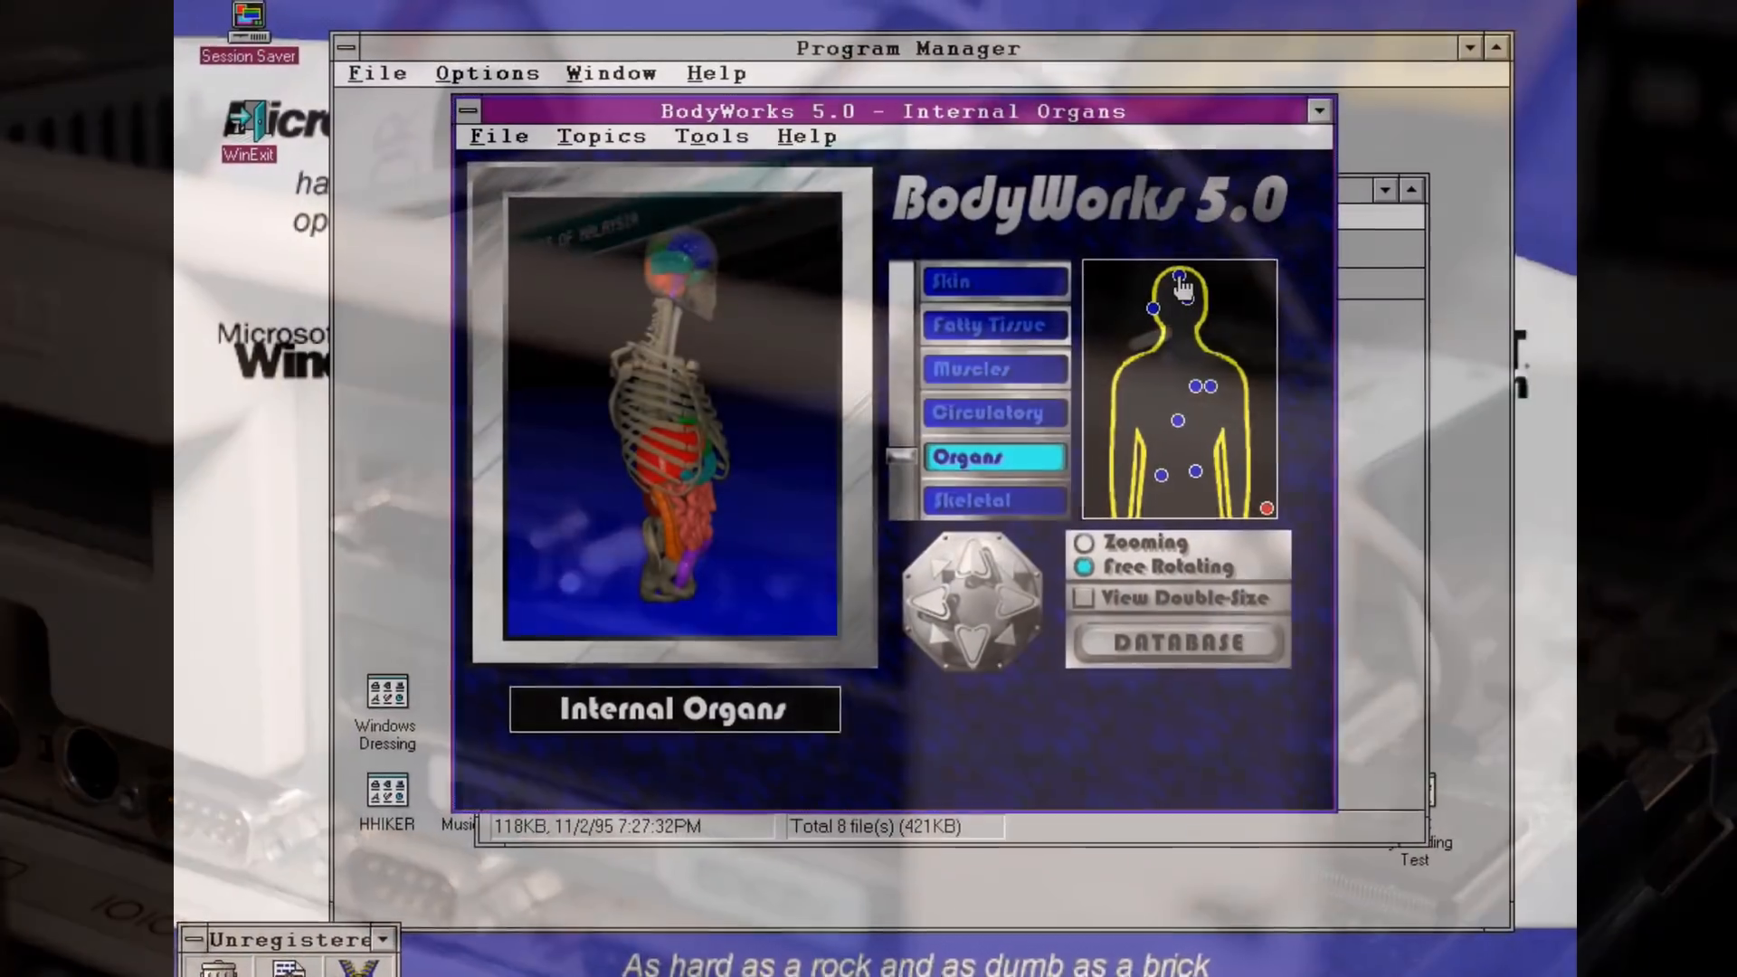
- Pick the brain hotspot, then show the Spinal Cord (Cutaway) topic with its meninges description
{"action": "left_click", "coordinate": [1179, 280]}
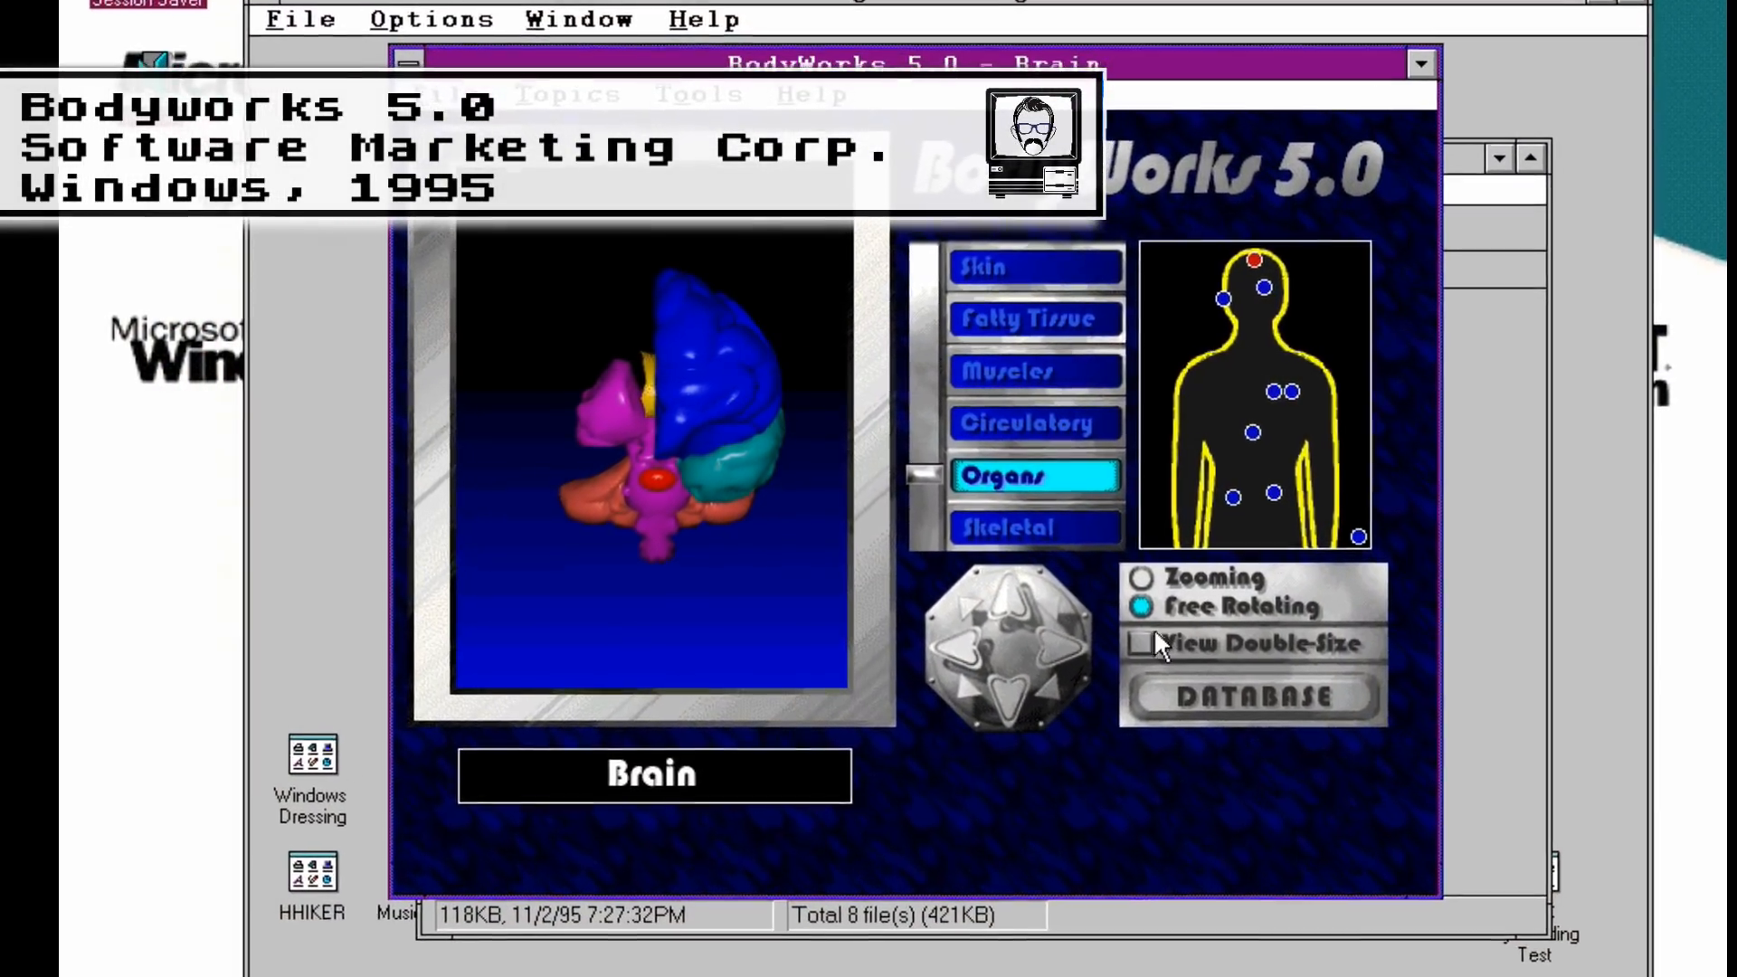
{"action": "left_click", "coordinate": [1139, 643]}
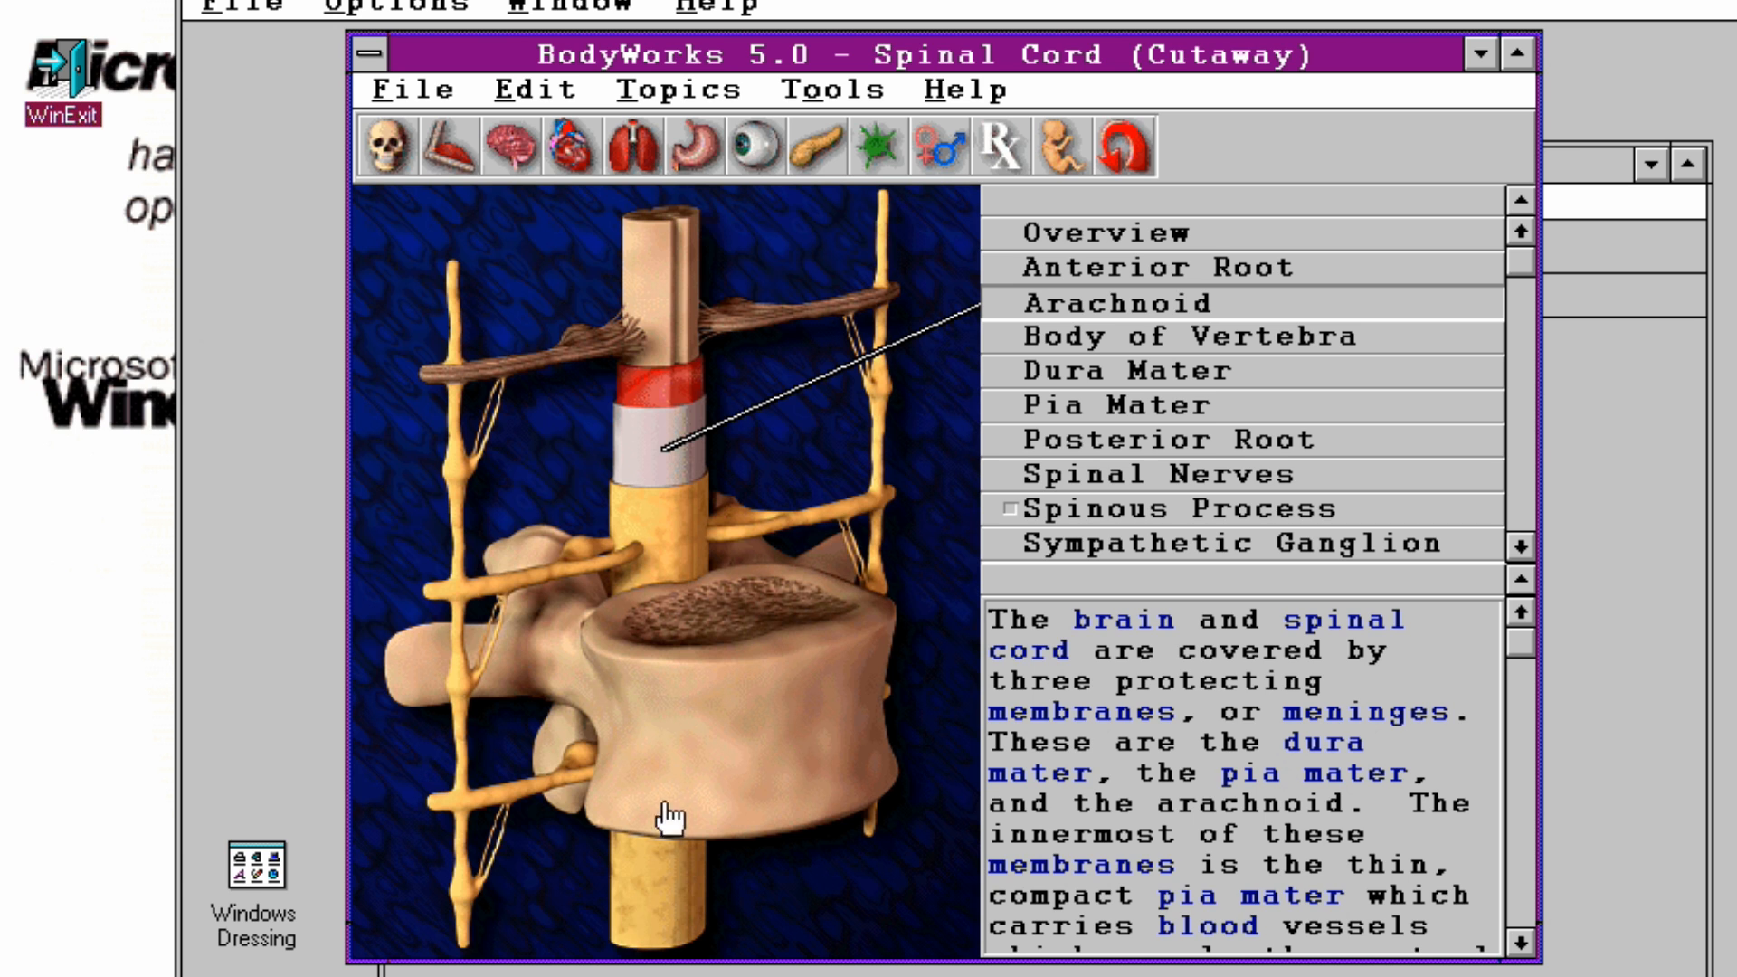
{"action": "left_click", "coordinate": [1152, 474]}
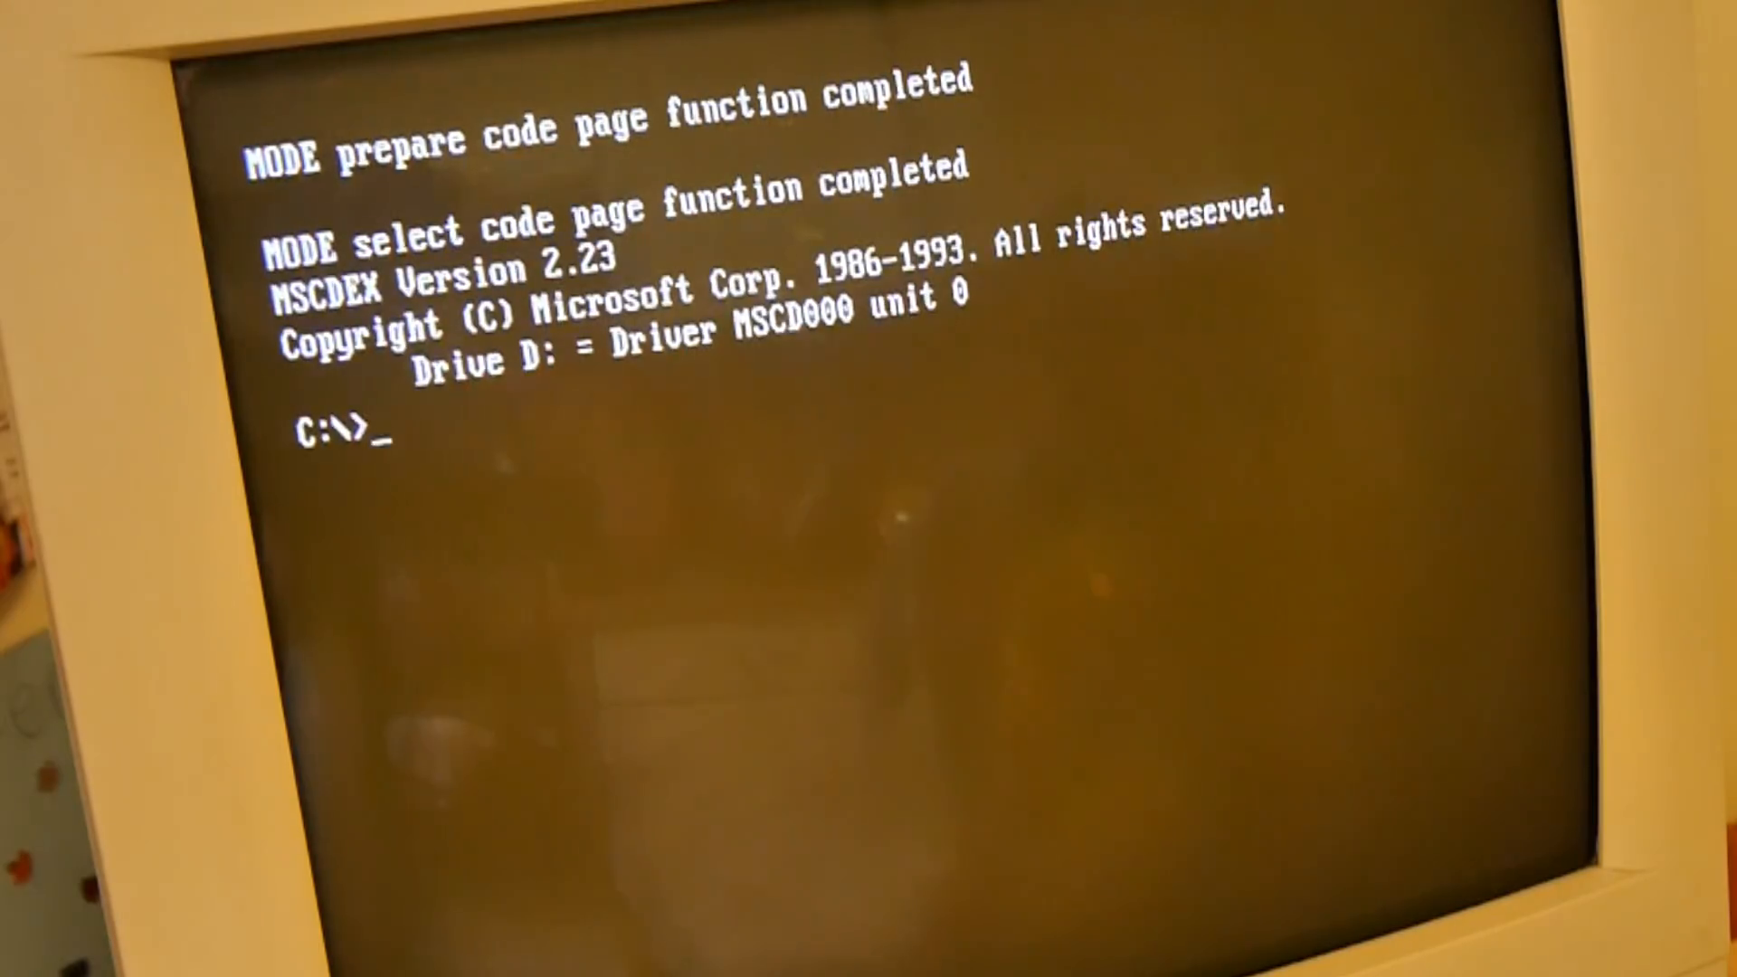
- Begin typing WIN at the C:\> prompt to start Windows
{"action": "type", "text": "wi"}
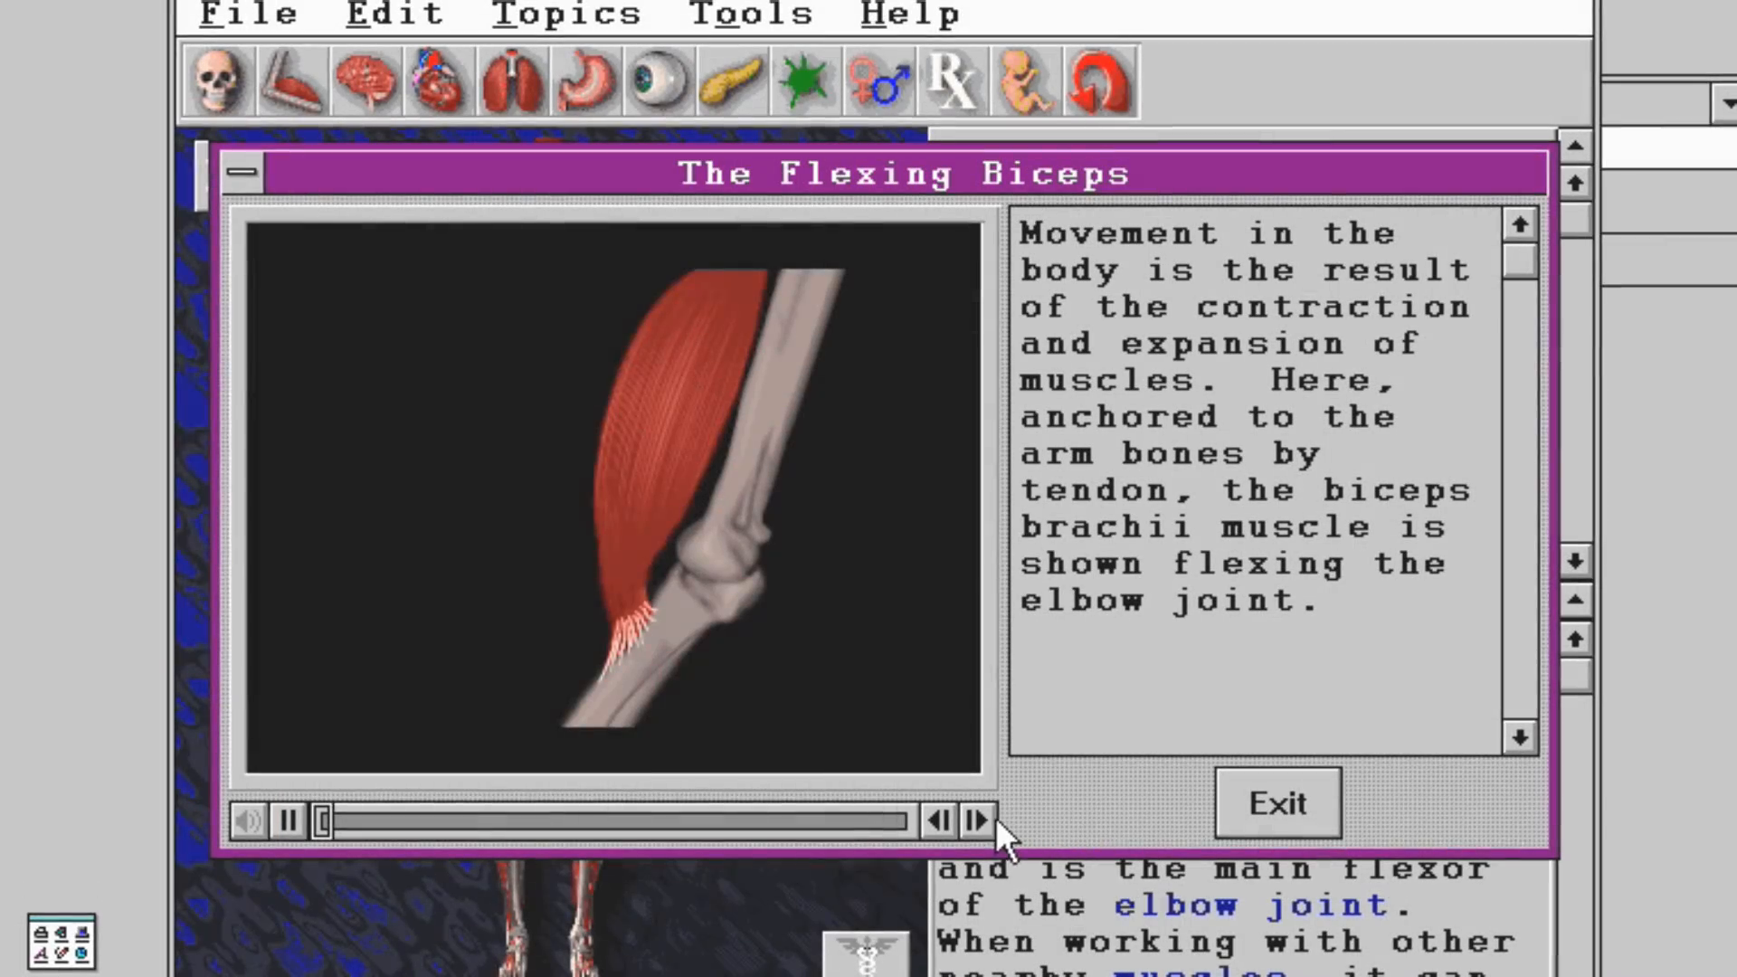
- Rewind The Flexing Biceps animation to its start and step forward one frame
{"action": "left_click", "coordinate": [291, 821]}
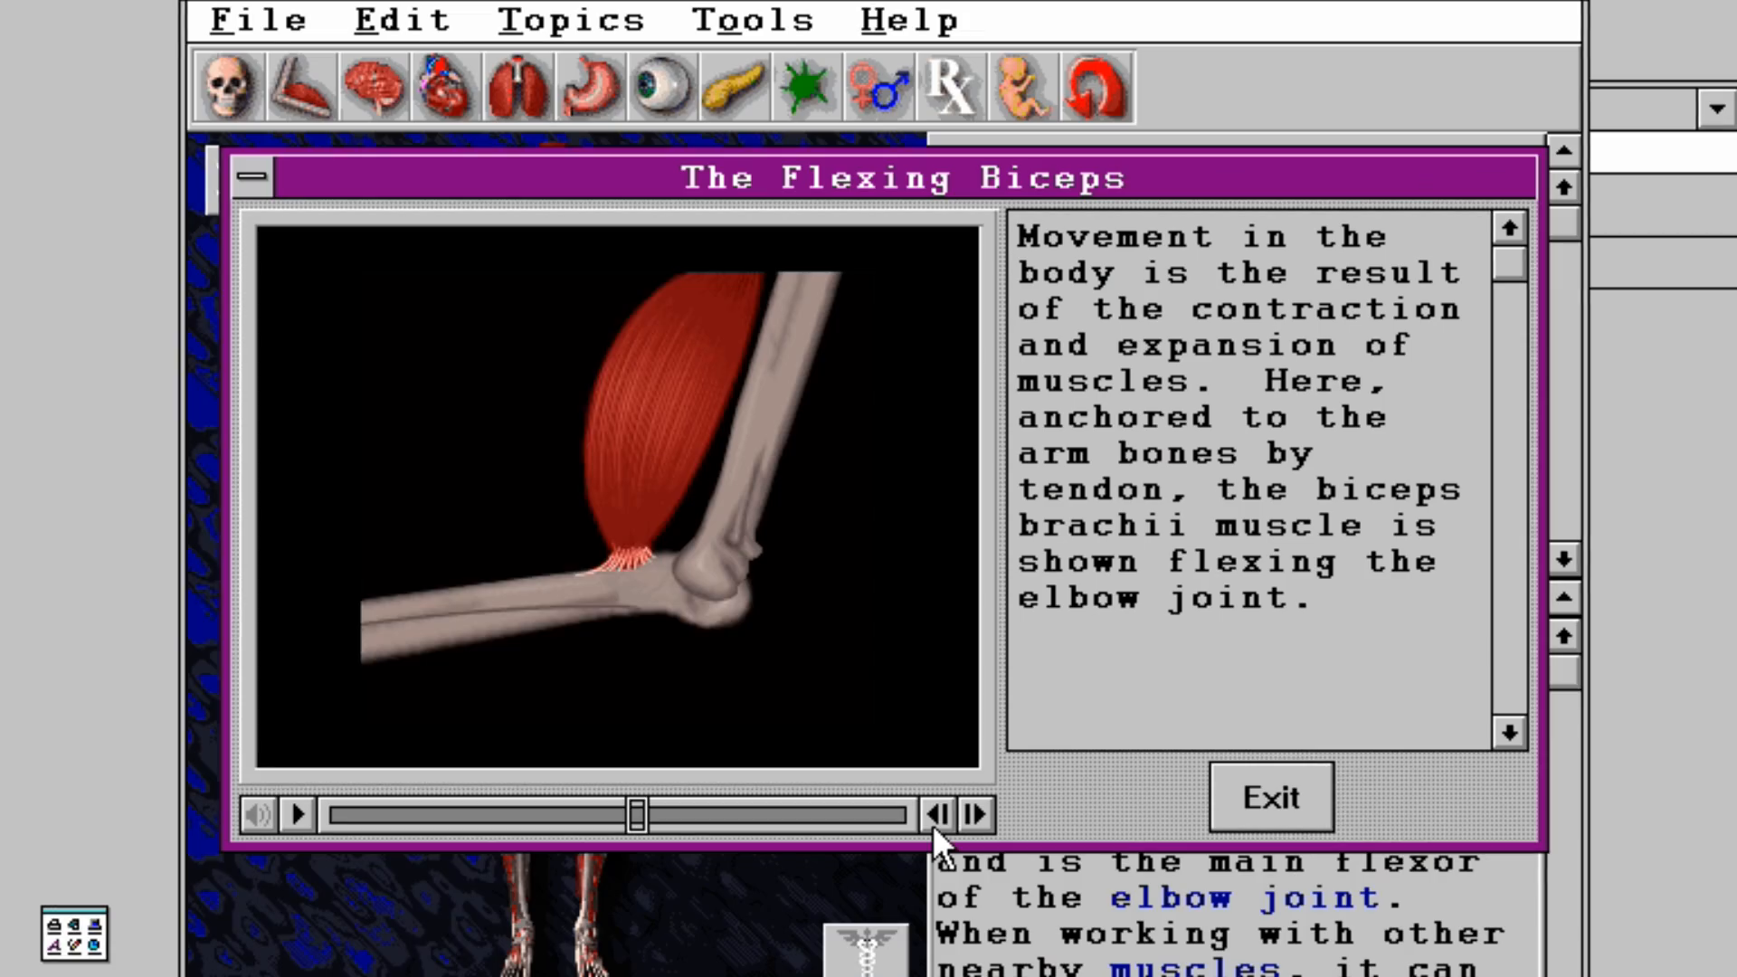
{"action": "left_click", "coordinate": [973, 814]}
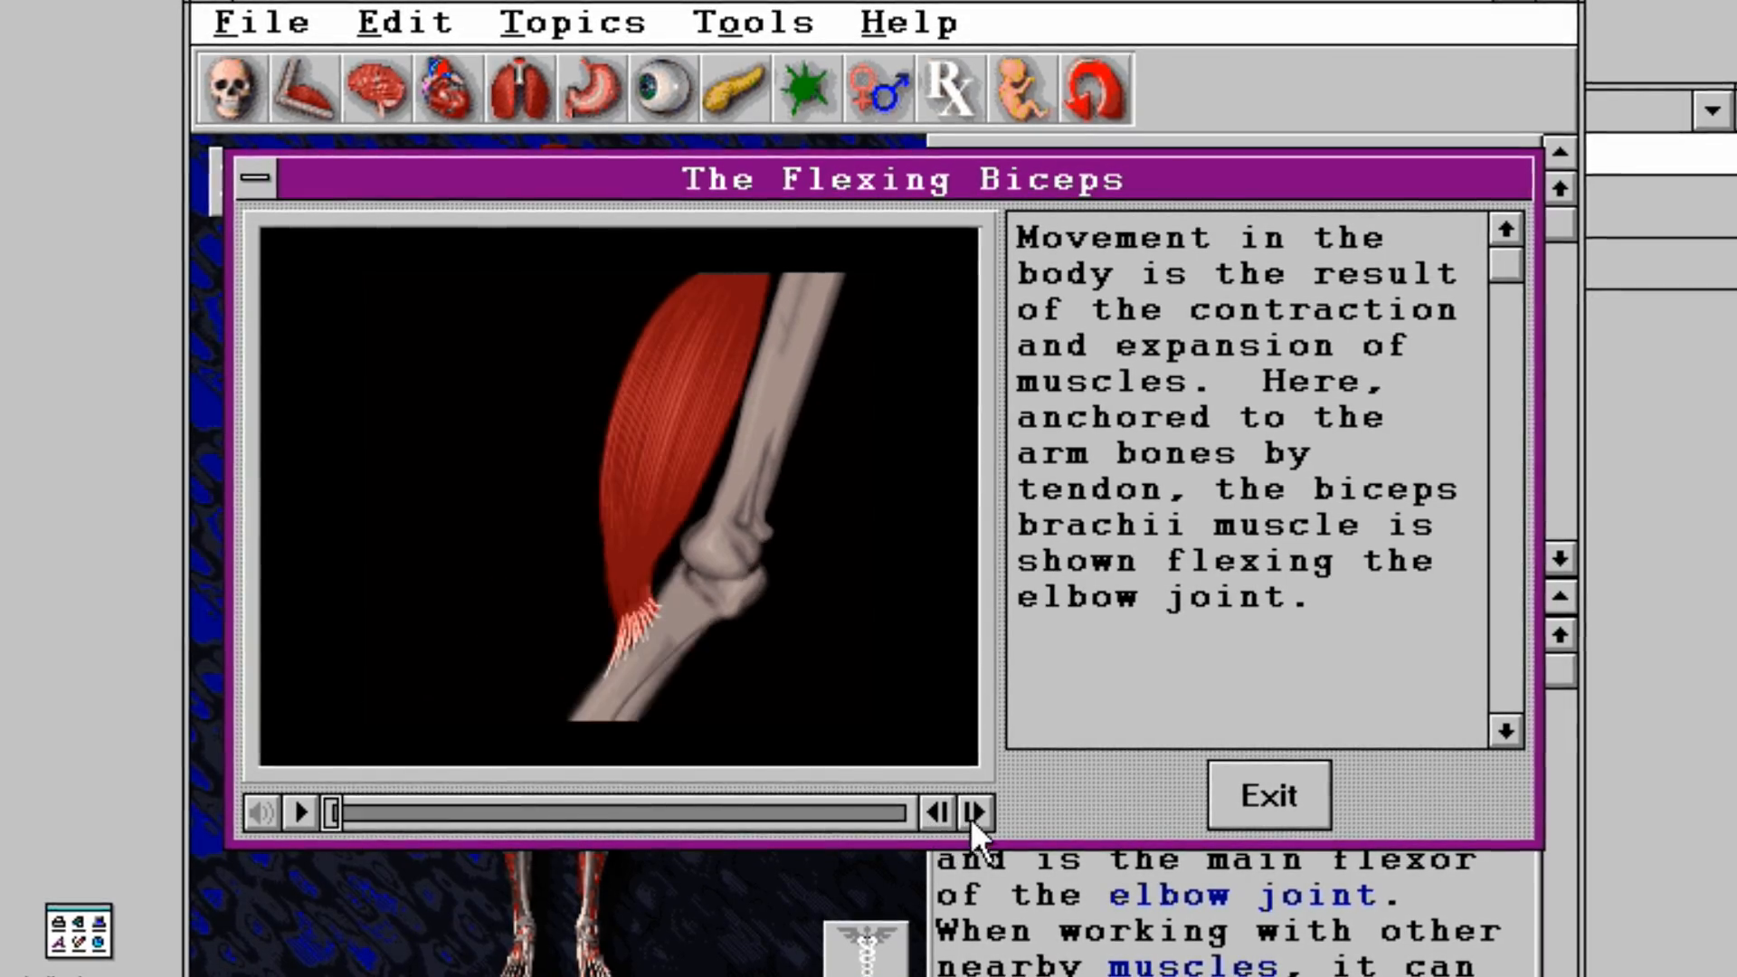
{"action": "left_click", "coordinate": [972, 813]}
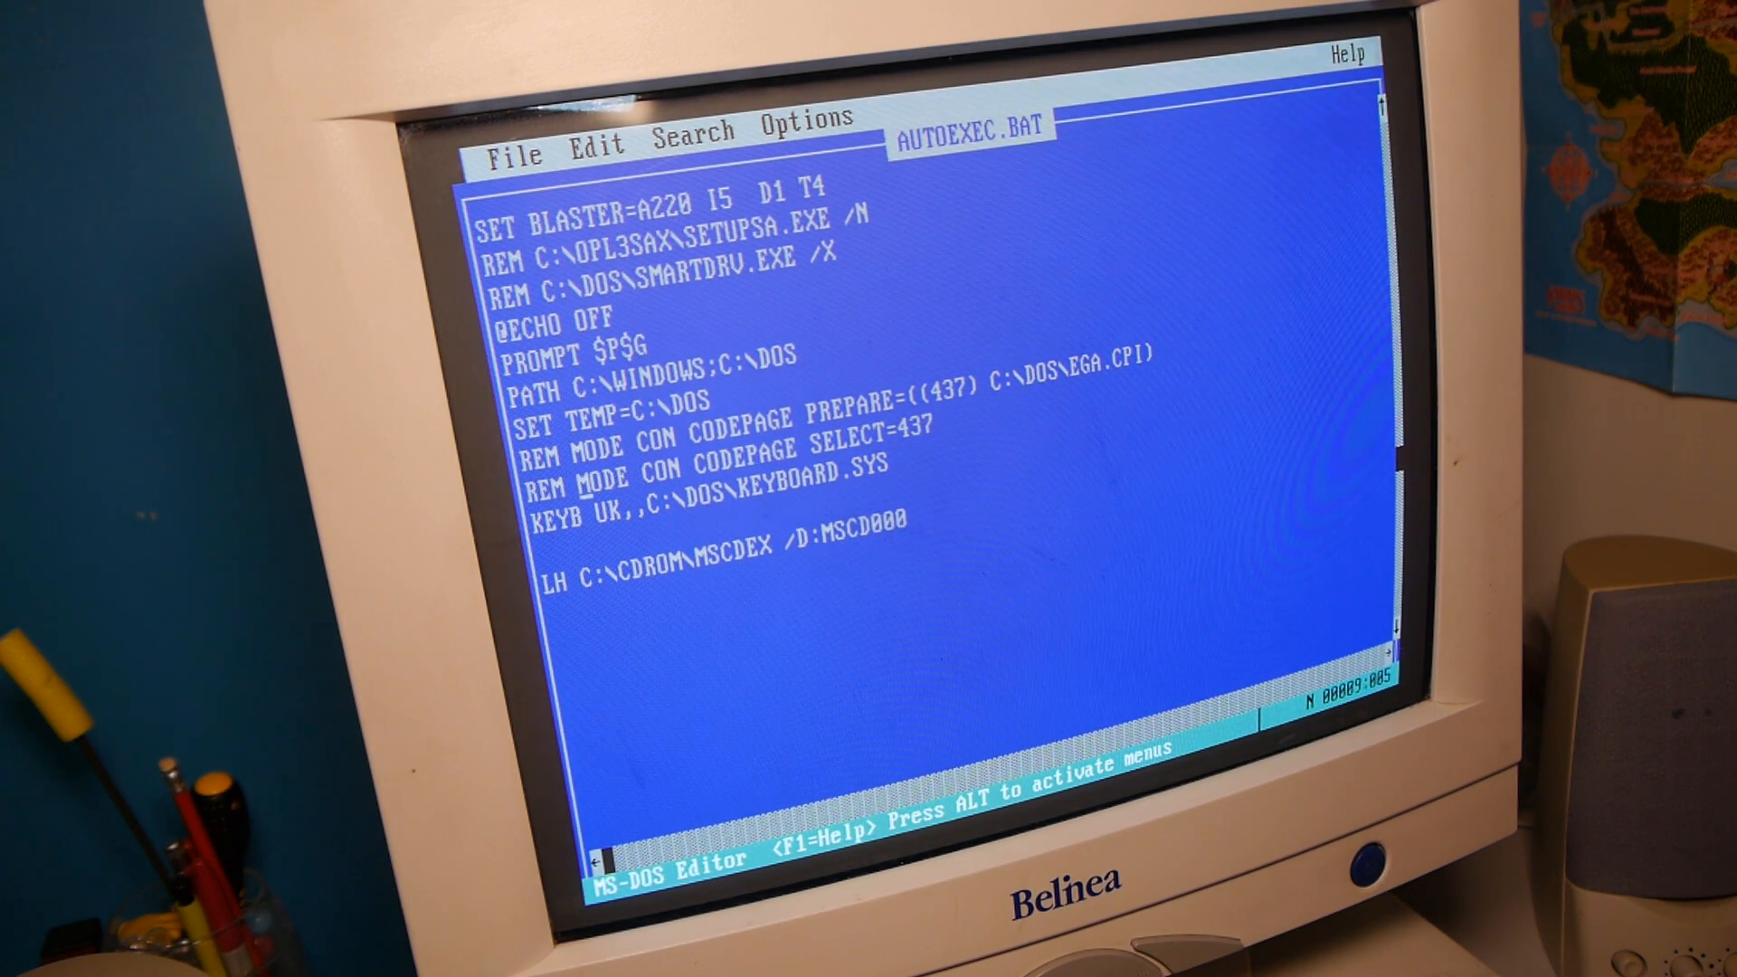
- Move the cursor in AUTOEXEC.BAT down to the KEYB UK line
{"action": "key", "text": "down"}
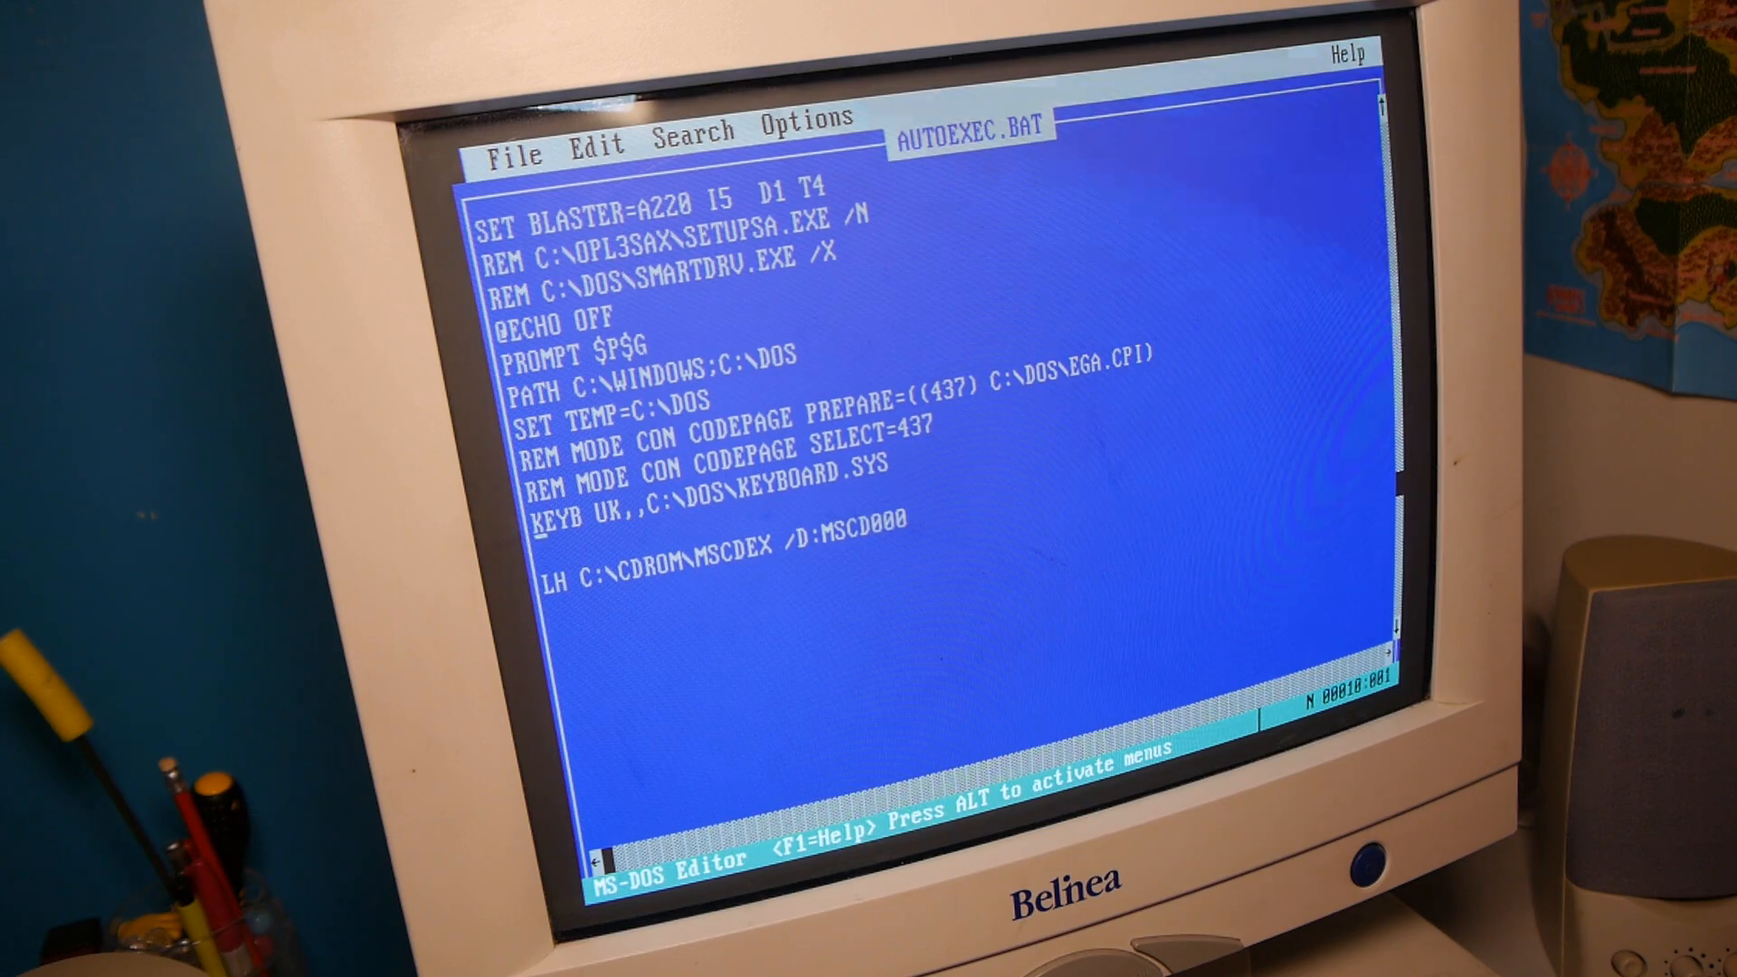